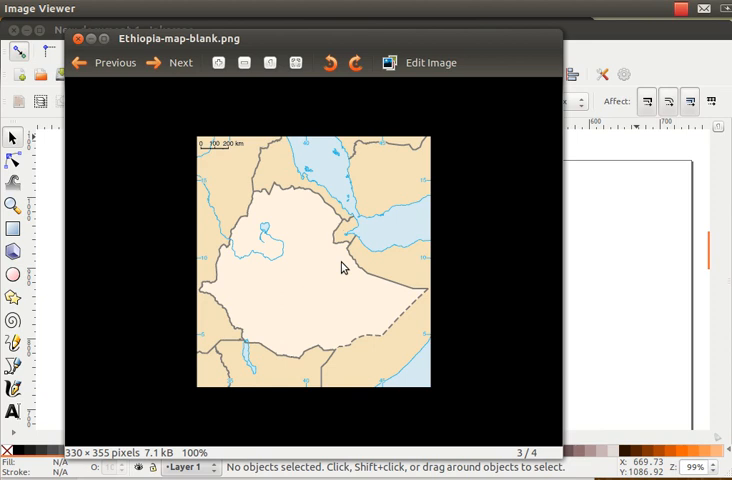
mouse_move(252, 202)
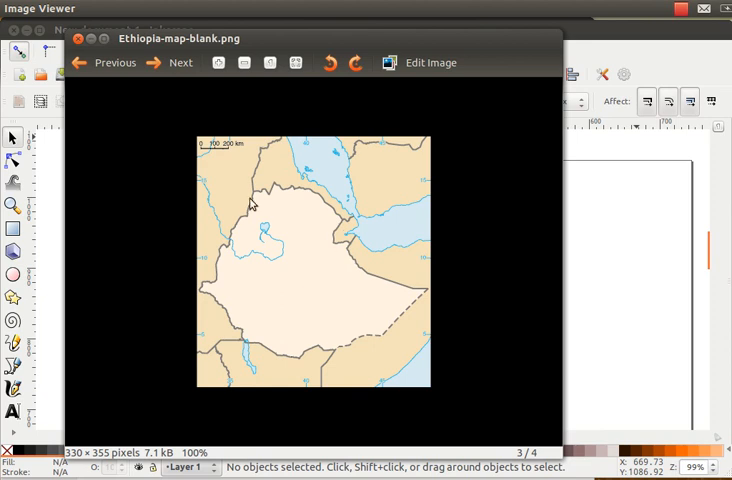
mouse_move(318, 206)
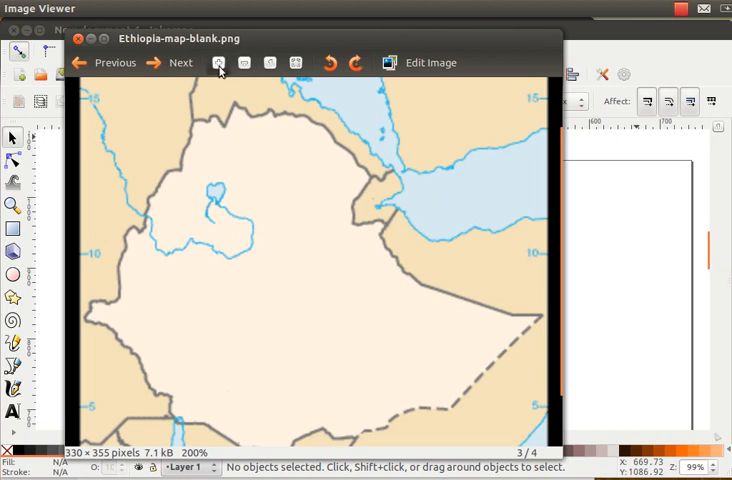
Magnify the blank Ethiopia map image in Image Viewer to inspect the lake and northern border
left_click(216, 62)
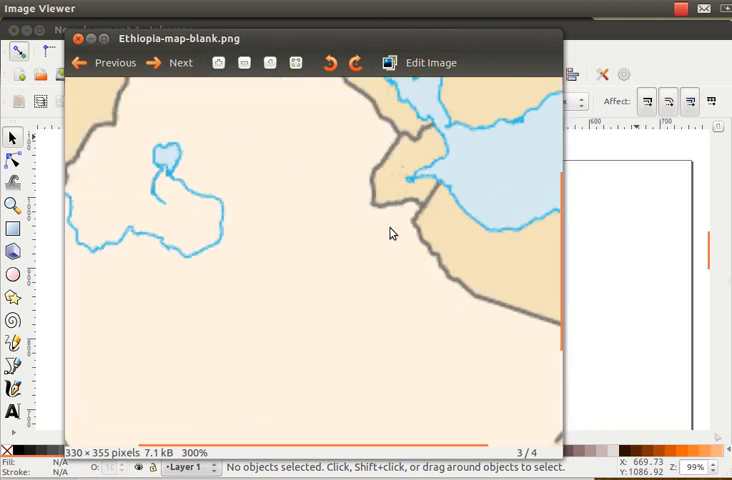
mouse_move(366, 216)
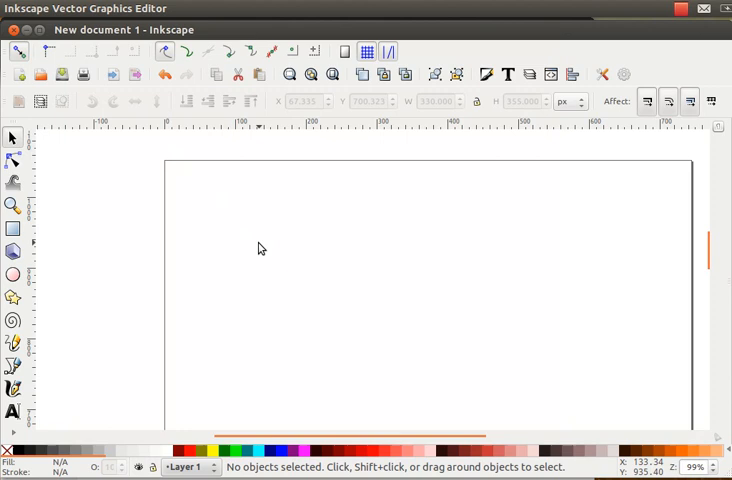
Import Ethiopia-map-blank.png as an embedded image and move it to the page's left side
left_click(60, 8)
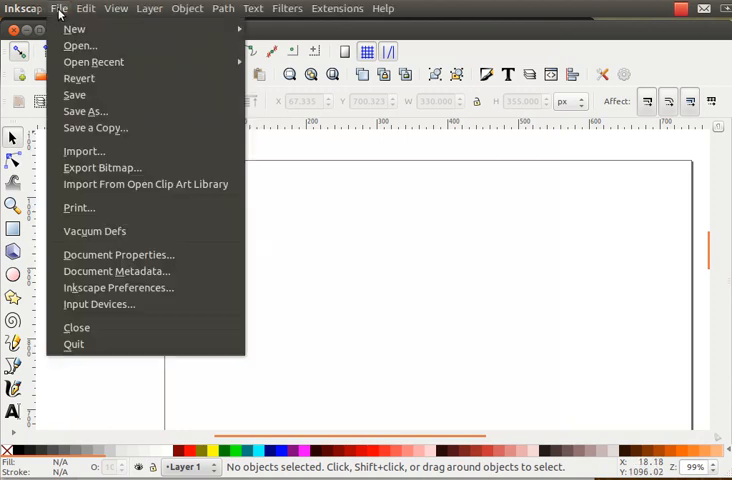
left_click(84, 152)
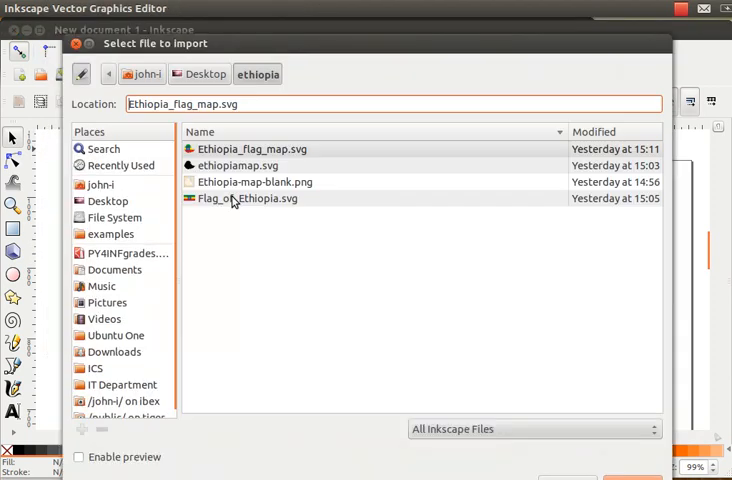
left_click(254, 180)
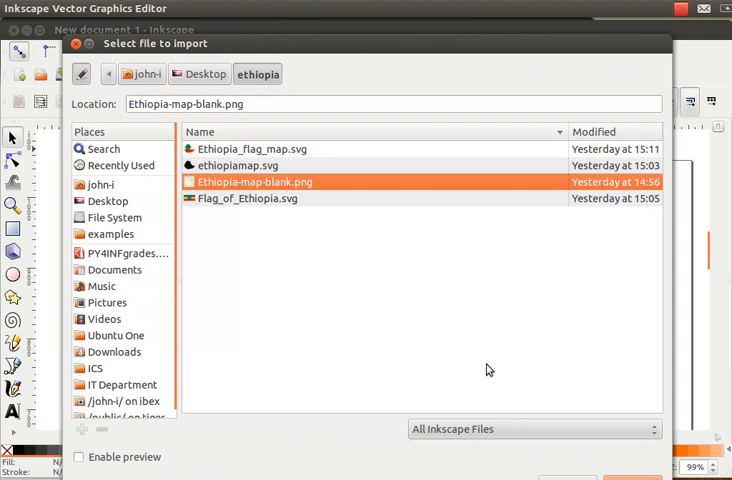
left_click(632, 478)
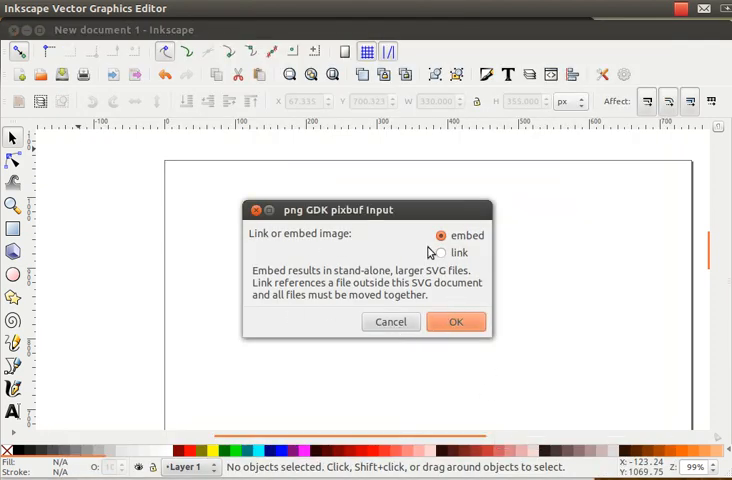
left_click(456, 320)
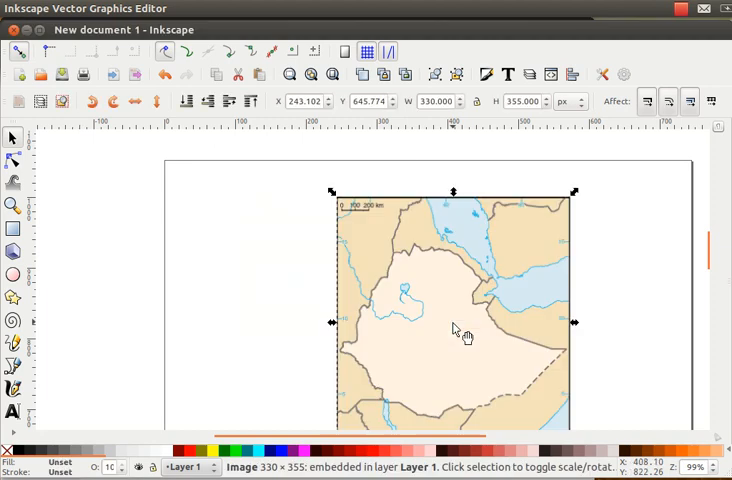
left_click_drag(452, 332, 290, 300)
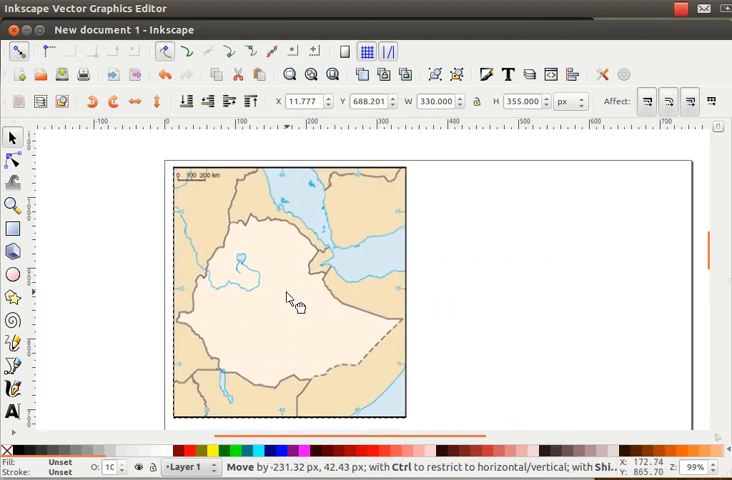
Draw a rough 16-node Bezier outline around Ethiopia's border over the map image
left_click(290, 300)
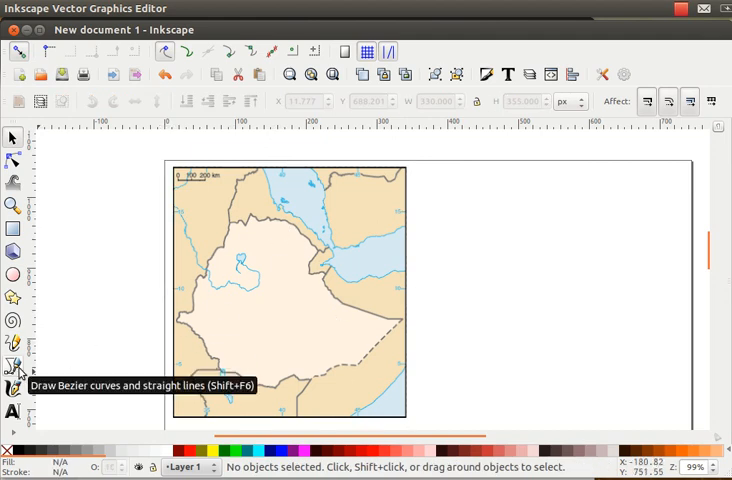
left_click(12, 368)
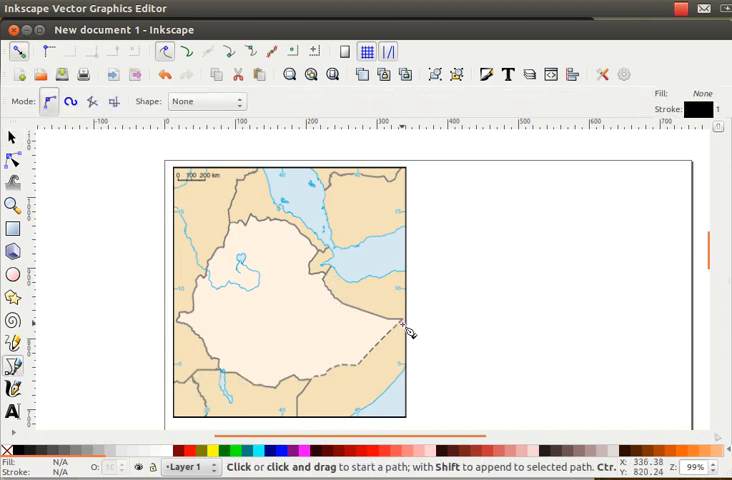
mouse_move(404, 328)
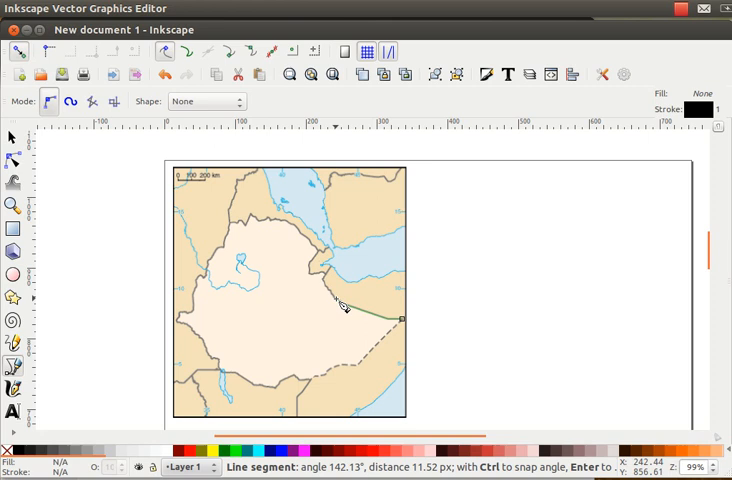
mouse_move(330, 284)
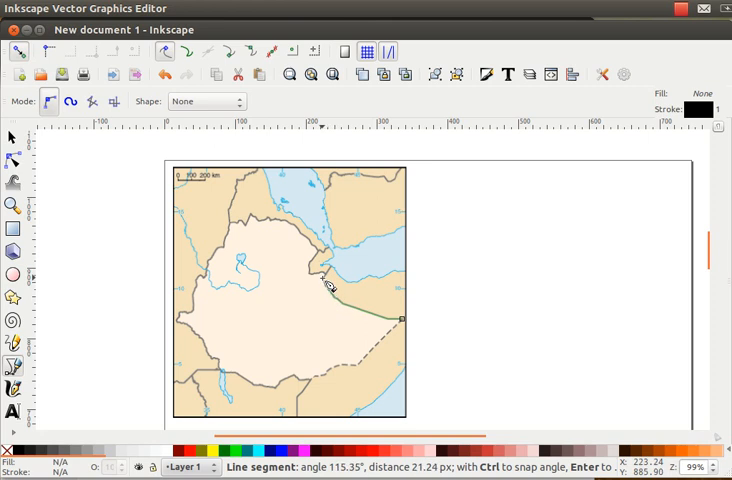
mouse_move(330, 278)
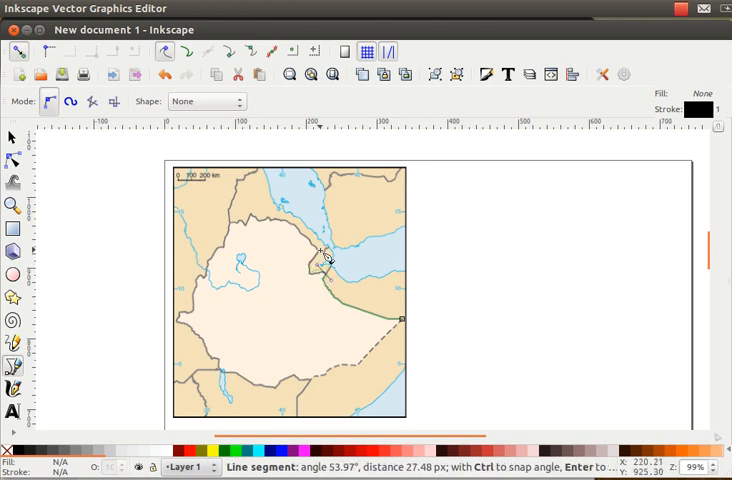
mouse_move(312, 246)
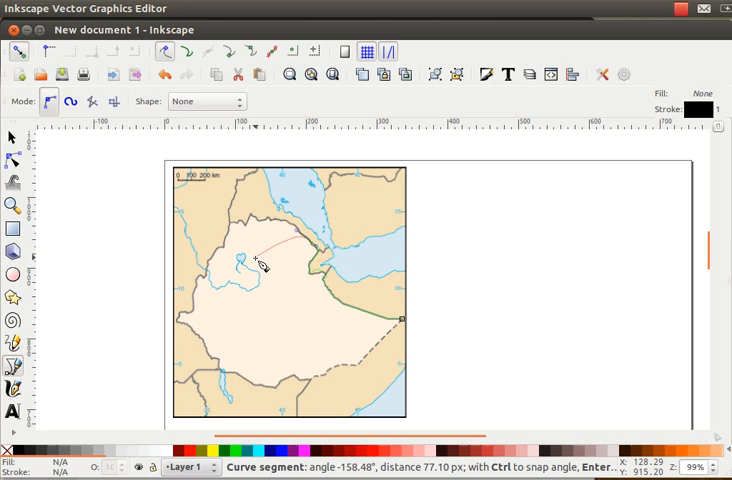
left_click(264, 348)
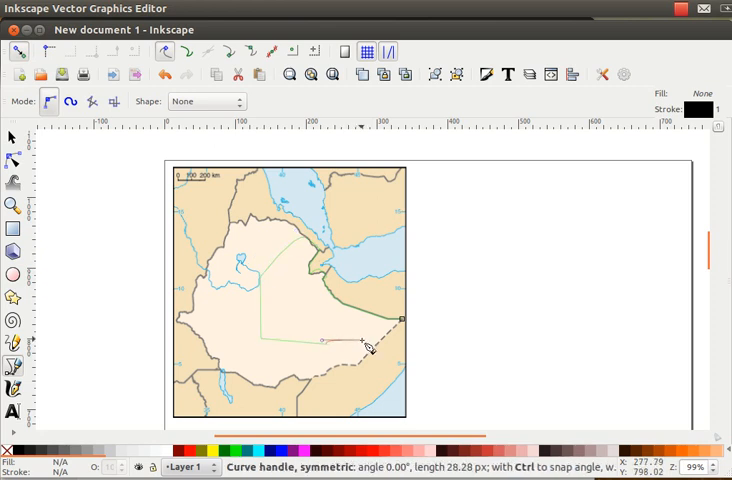
left_click_drag(362, 344, 364, 352)
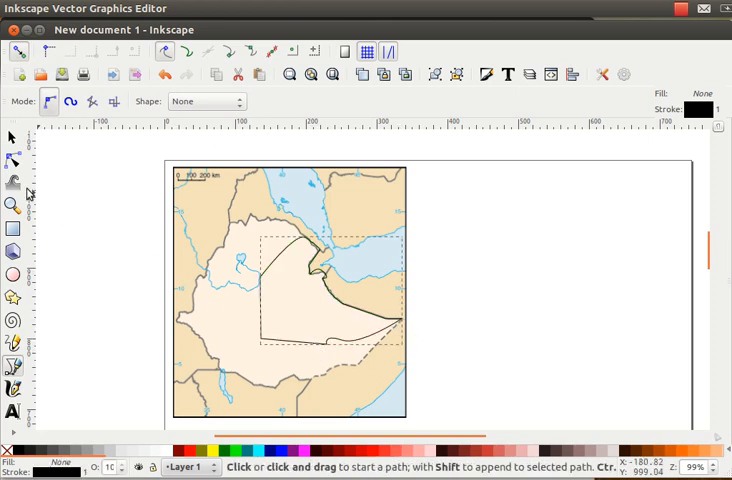
left_click(14, 160)
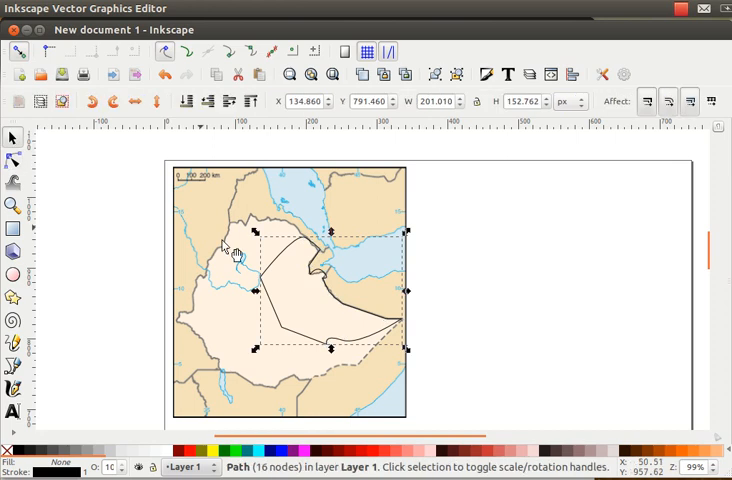
Trace the selected map bitmap by colours into a group of vector paths
left_click(356, 316)
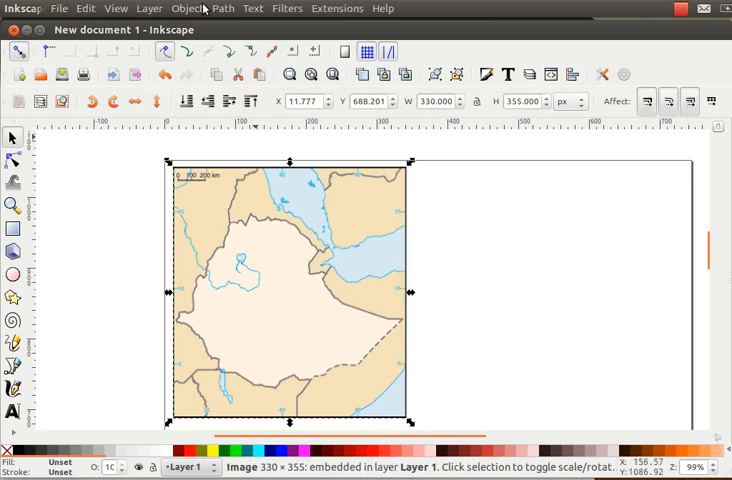
left_click(222, 8)
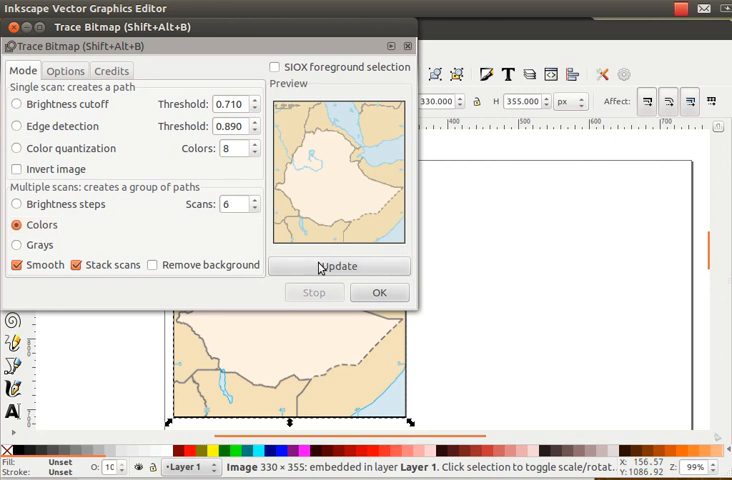
mouse_move(304, 184)
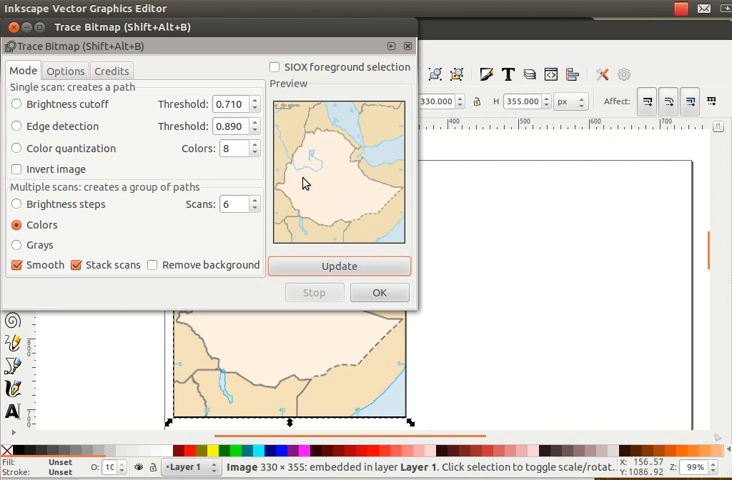
mouse_move(372, 290)
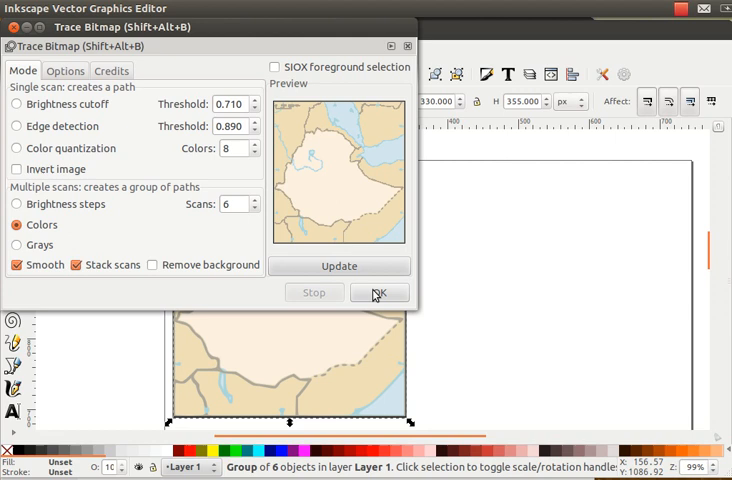
left_click(380, 292)
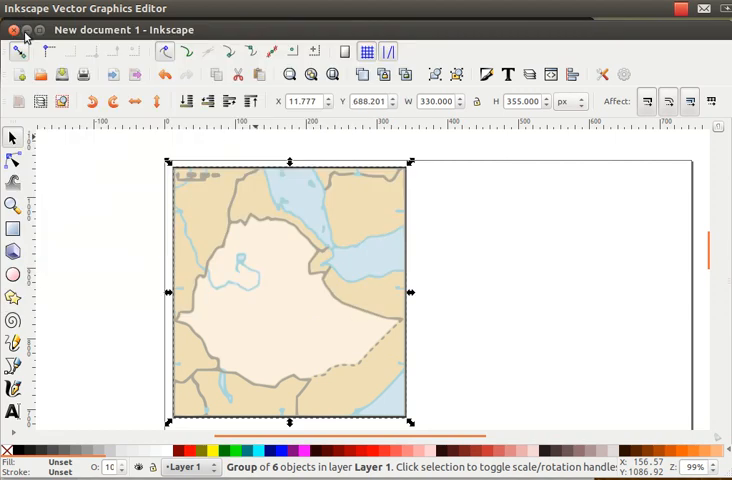
Move the traced group aside and select the original bitmap for removal
left_click_drag(290, 290, 470, 316)
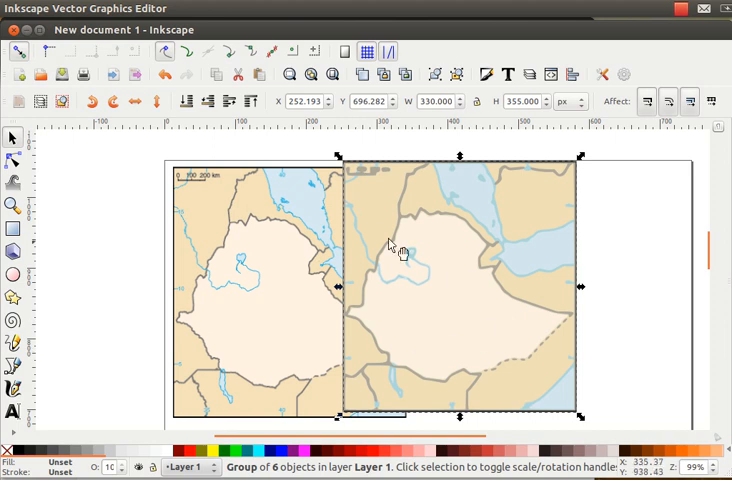
mouse_move(456, 264)
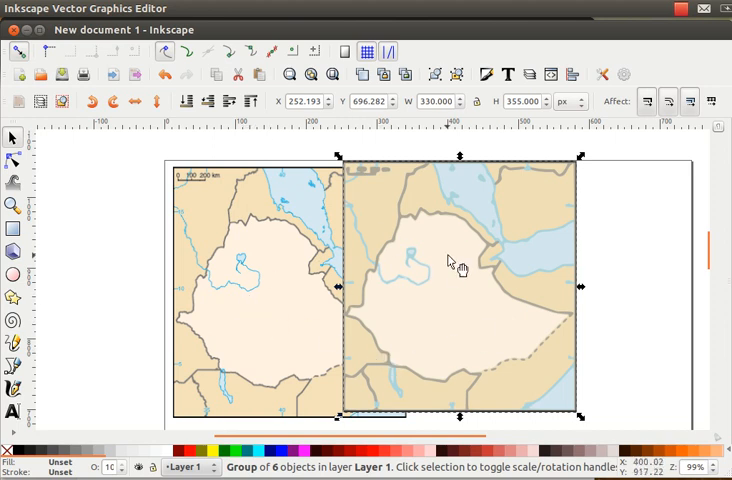
mouse_move(224, 258)
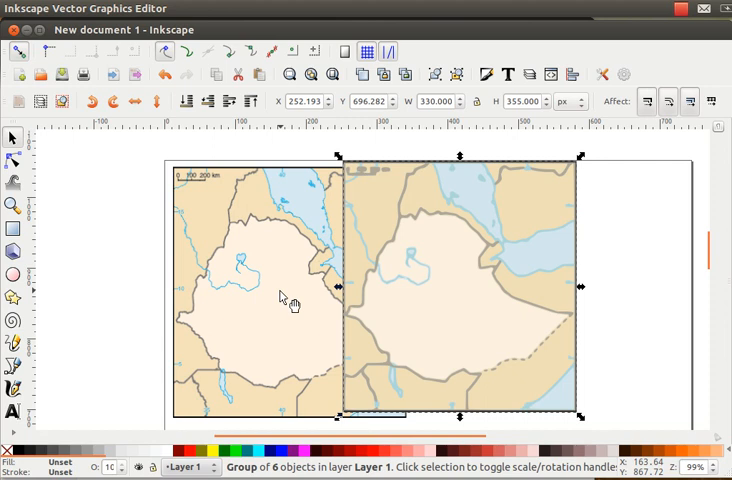
mouse_move(288, 308)
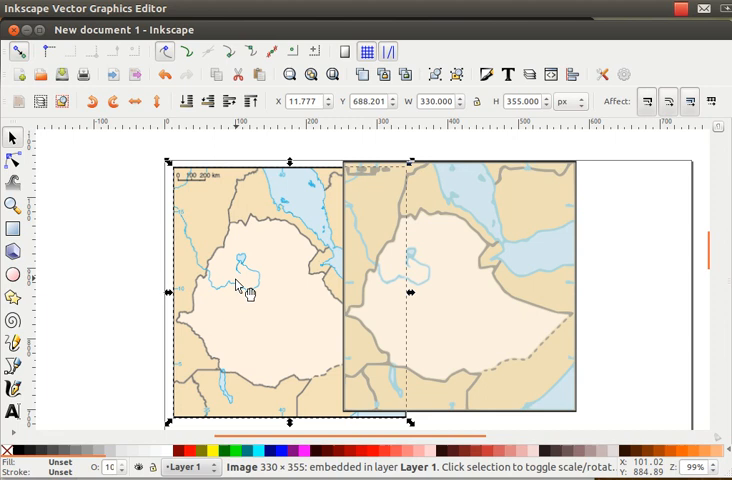
left_click(250, 284)
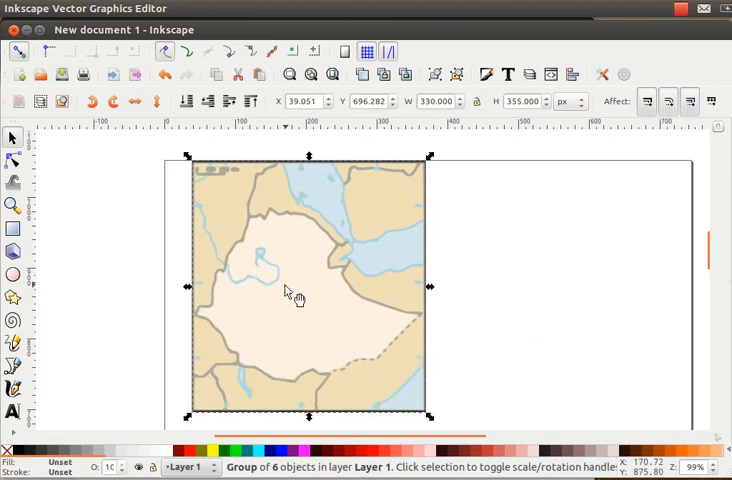
mouse_move(336, 284)
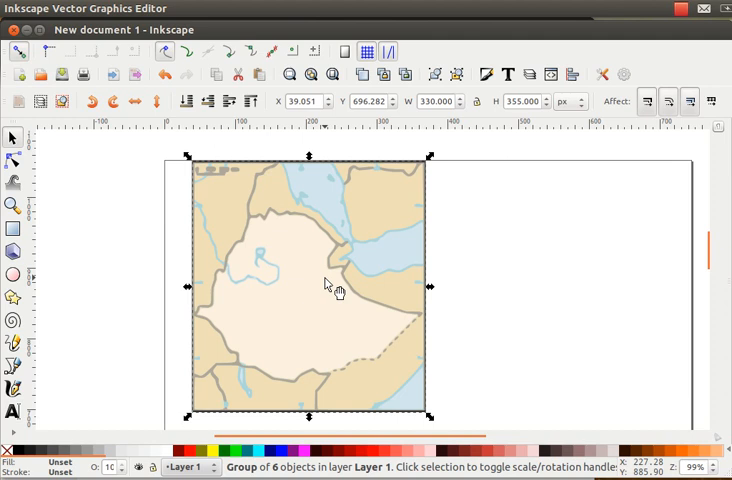
mouse_move(280, 196)
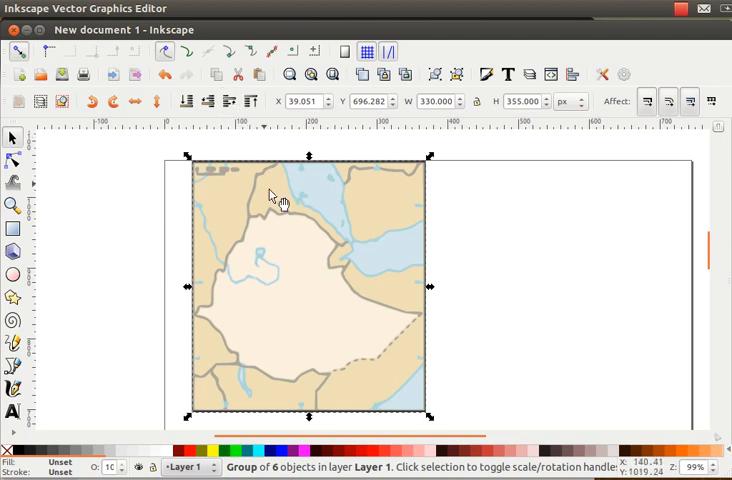
Ungroup the traced map and move the beige map layer away from the blue cut-out
left_click(188, 8)
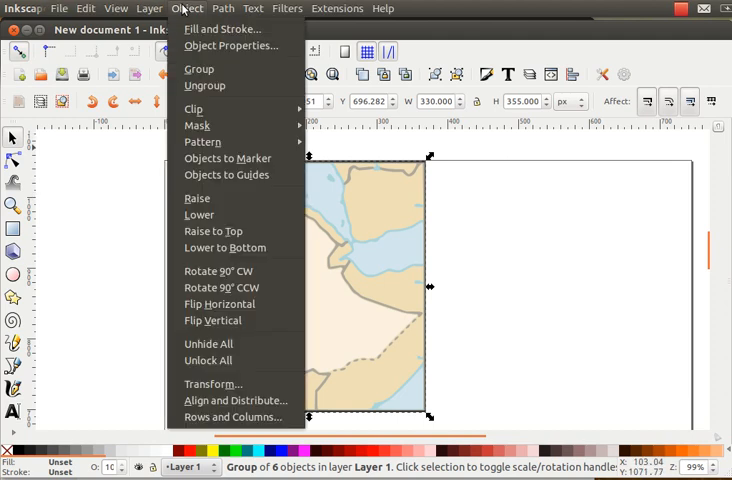
left_click(204, 84)
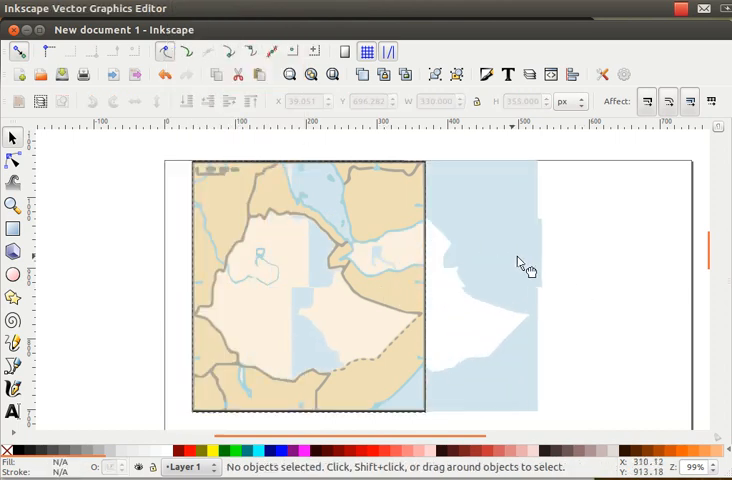
left_click(556, 290)
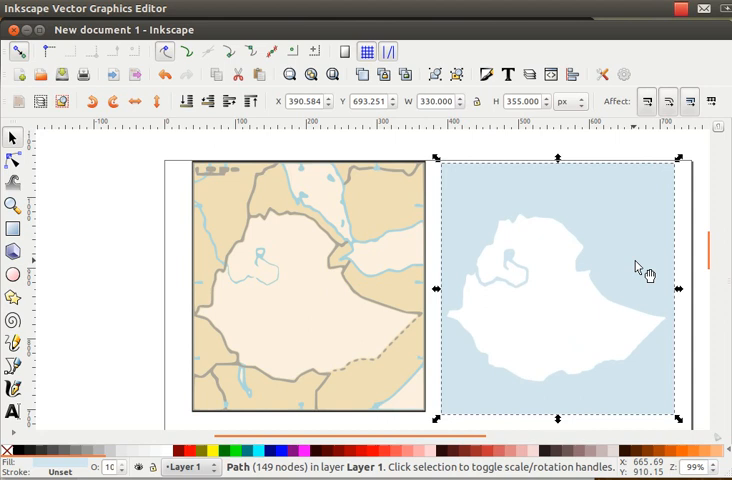
mouse_move(410, 276)
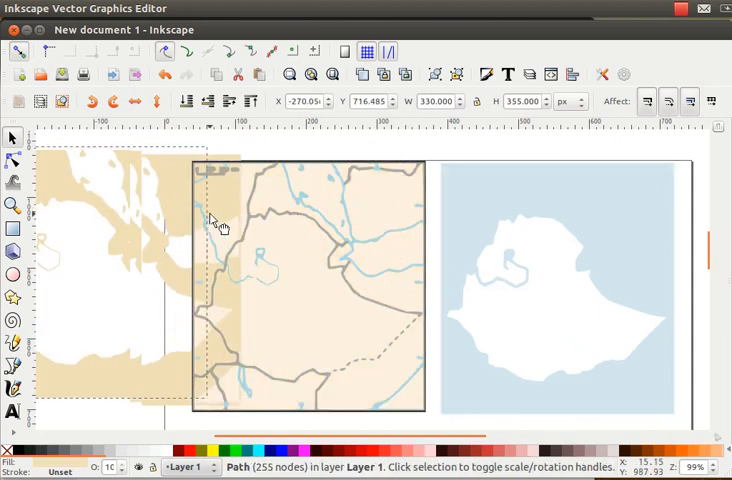
left_click_drag(212, 218, 366, 230)
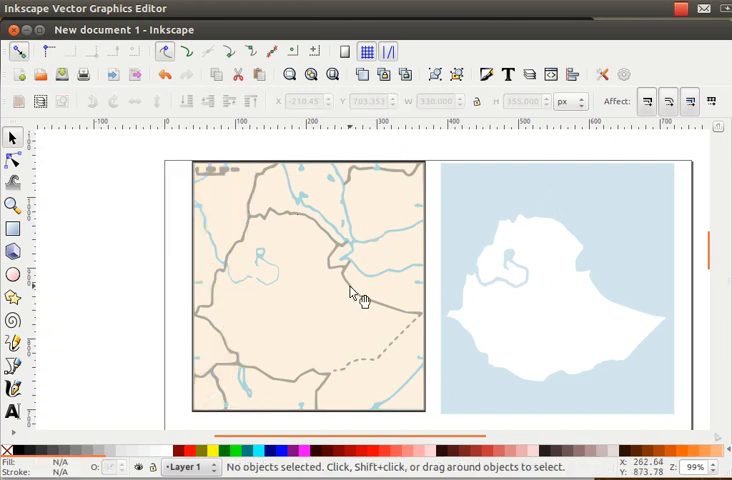
Keep the plain beige rectangle and place the blue Ethiopia cut-out over it
left_click(250, 290)
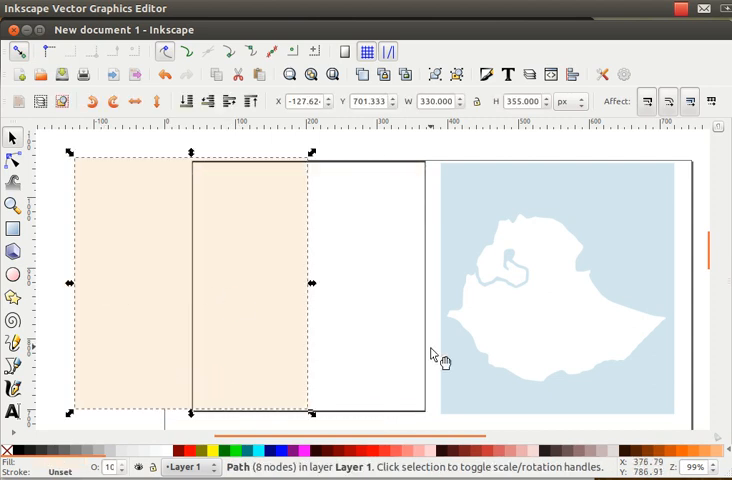
left_click(424, 356)
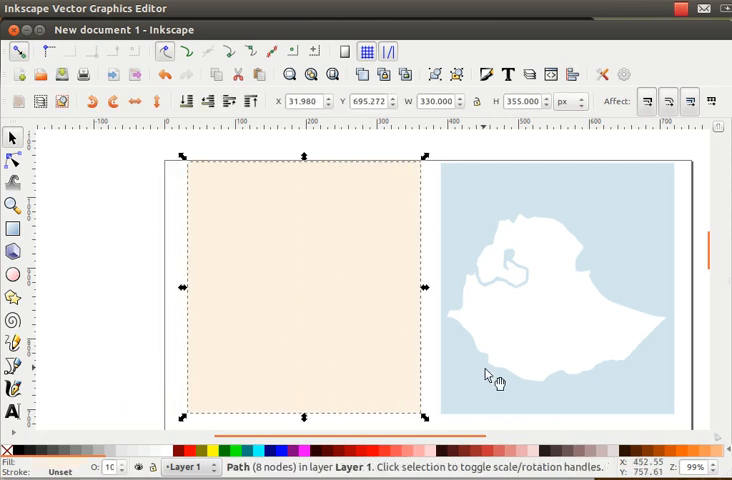
left_click_drag(496, 376, 236, 376)
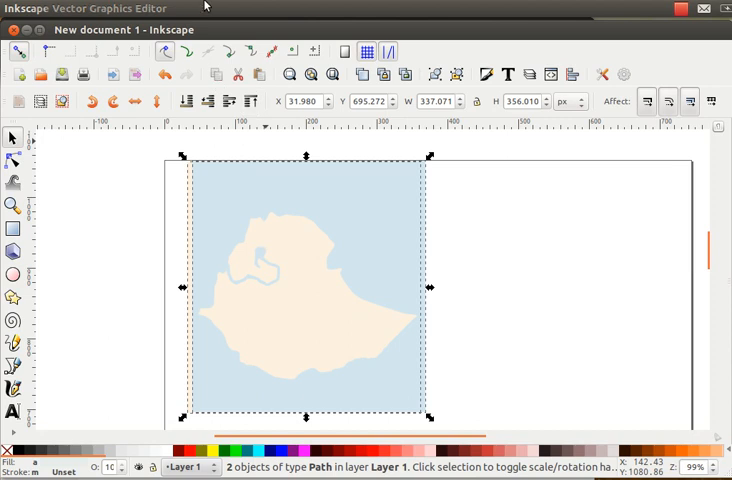
Subtract the blue layer from the beige rectangle (after an undone intersection) and raise the resulting silhouette
left_click(222, 8)
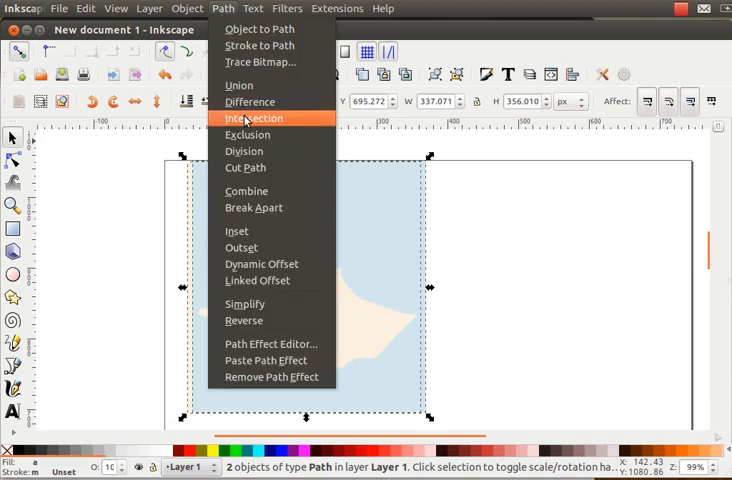
left_click(252, 118)
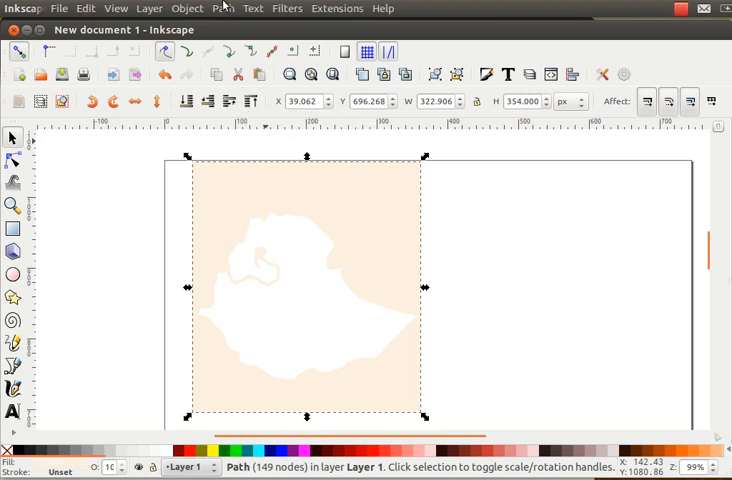
left_click(222, 8)
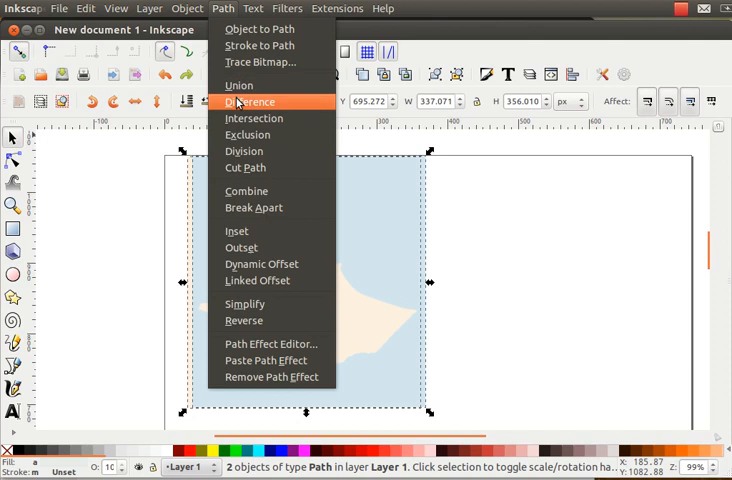
left_click(252, 100)
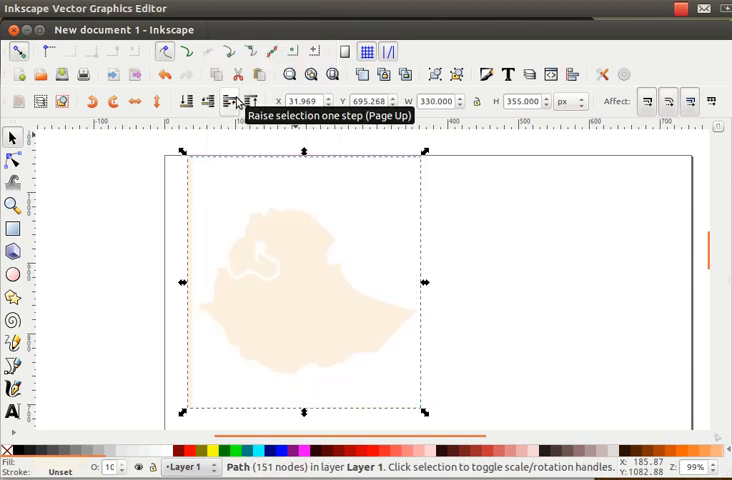
left_click(144, 262)
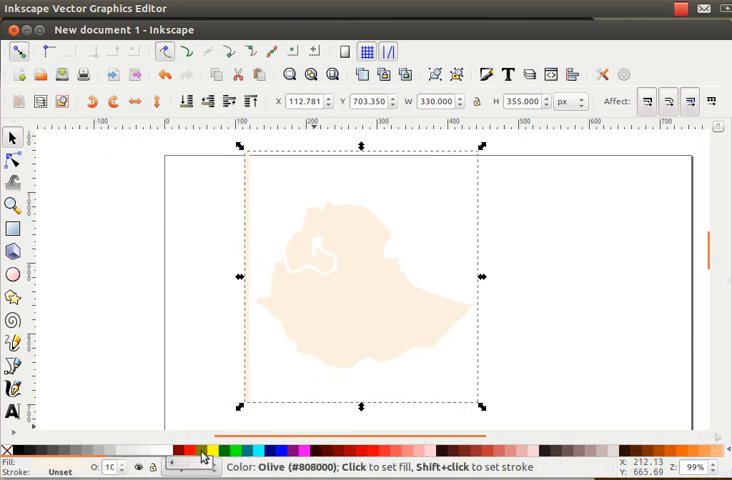
Fill the Ethiopia silhouette with the Olive palette swatch and deselect it
left_click(202, 452)
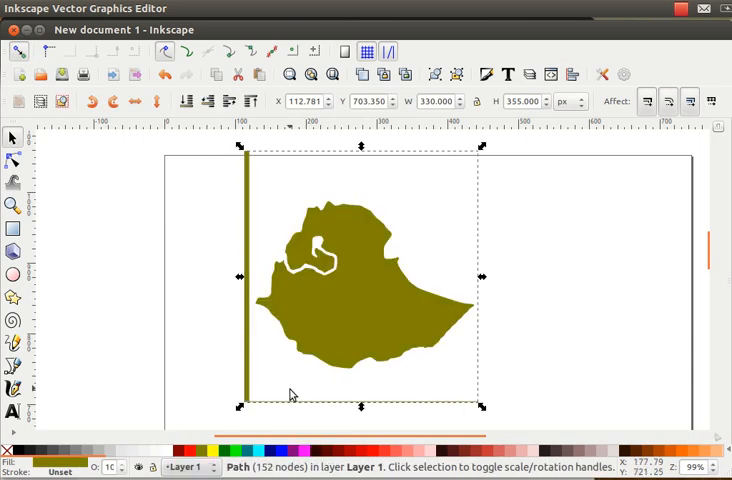
left_click(238, 308)
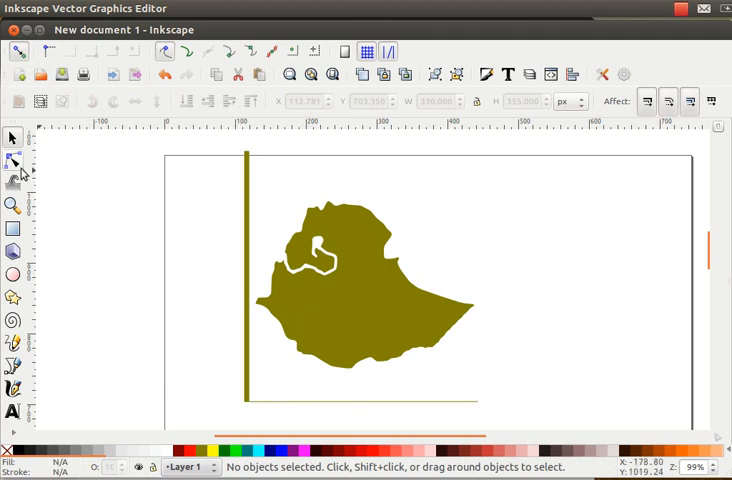
Delete the stray edge nodes with the Node tool and select the nodes around the white lake hole
left_click(14, 160)
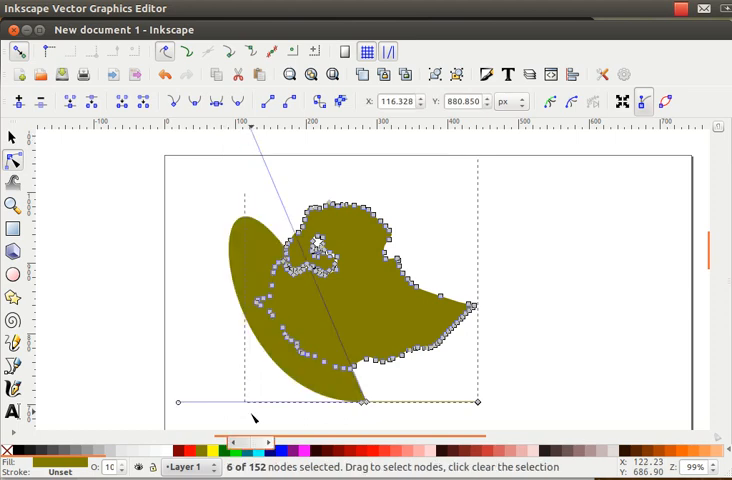
left_click(516, 392)
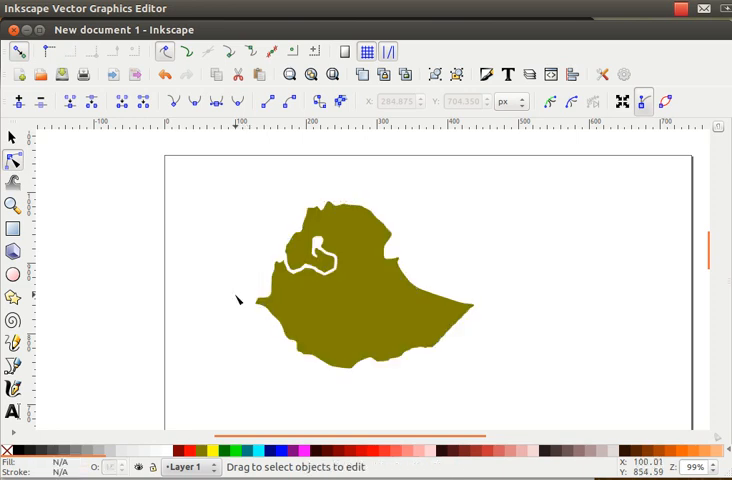
mouse_move(224, 264)
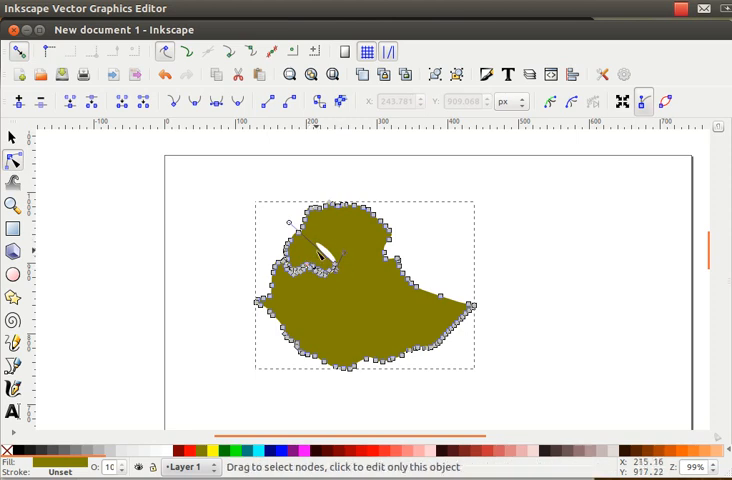
mouse_move(340, 264)
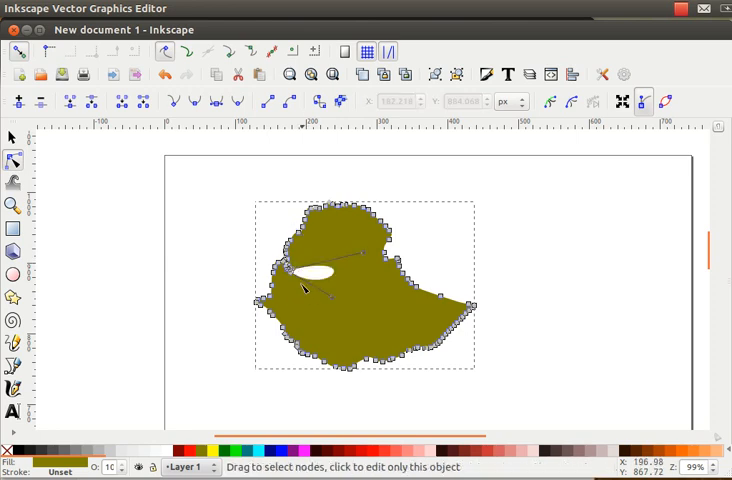
left_click(300, 268)
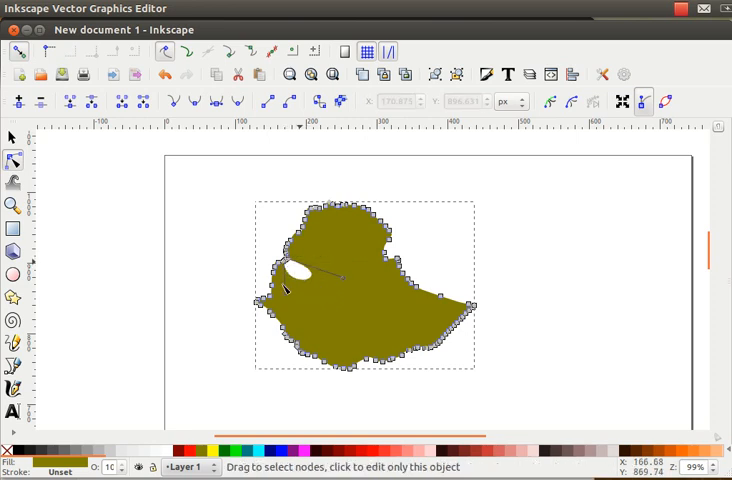
mouse_move(304, 290)
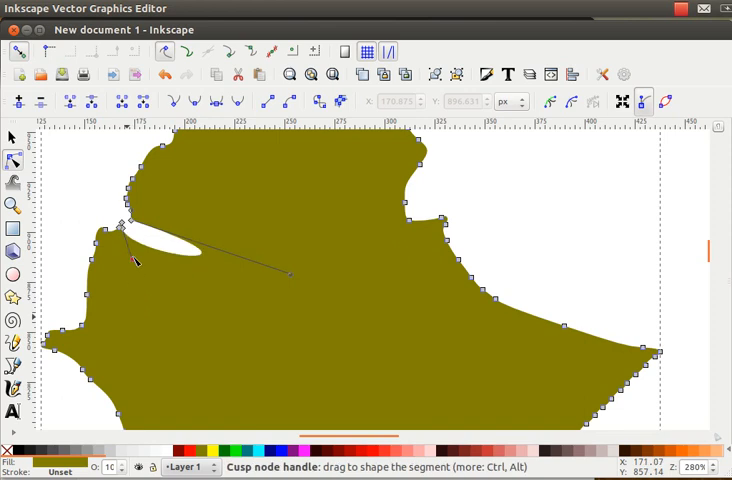
Drag the hole's node handles together until the white lake gap collapses into solid olive
left_click_drag(136, 260, 128, 228)
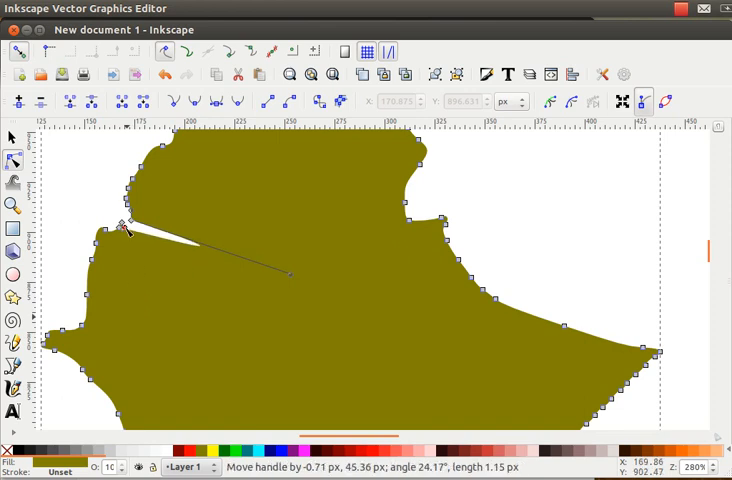
left_click_drag(288, 272, 200, 272)
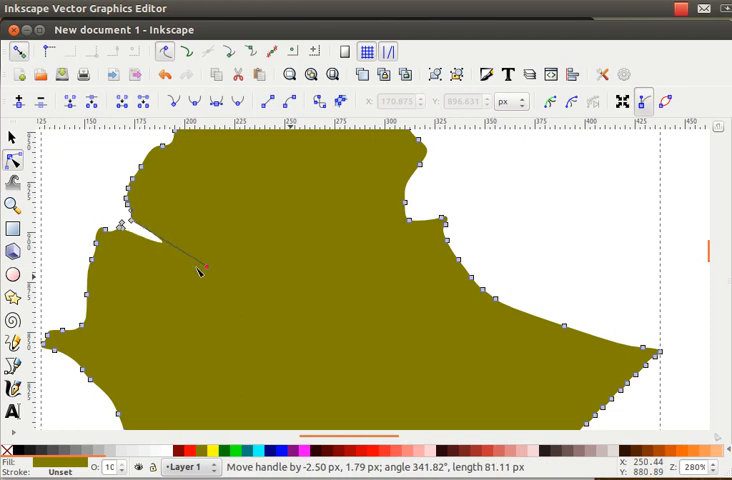
left_click_drag(200, 270, 124, 232)
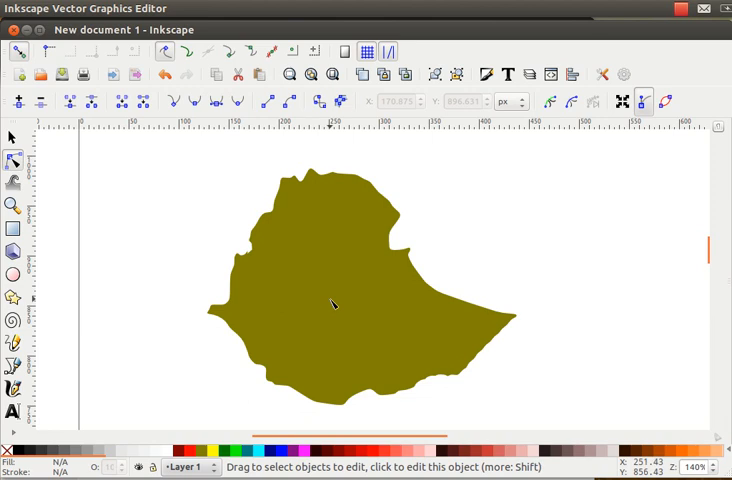
mouse_move(216, 352)
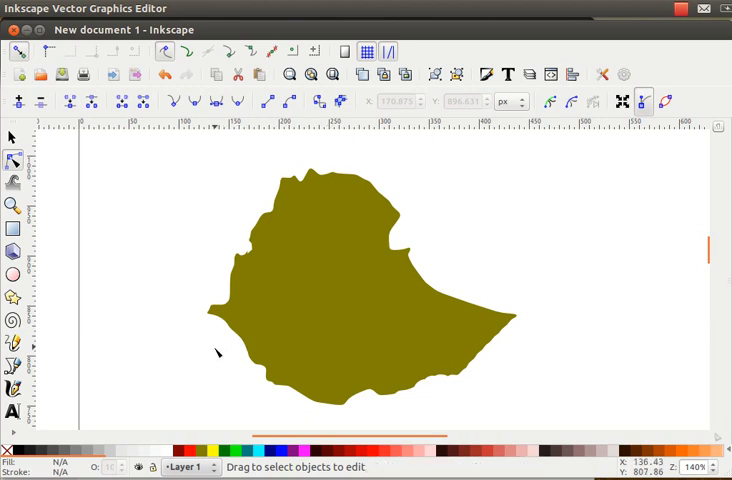
mouse_move(296, 344)
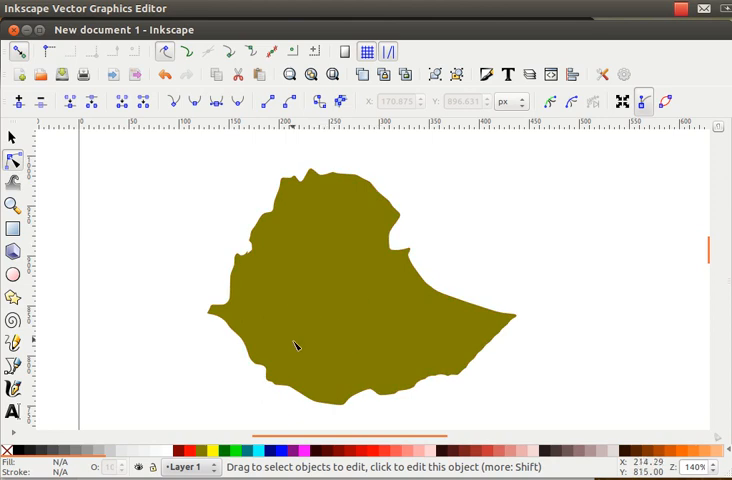
mouse_move(506, 284)
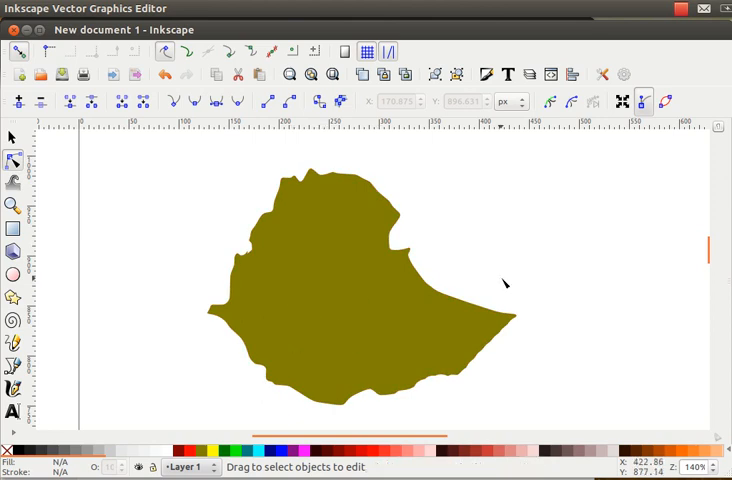
mouse_move(438, 260)
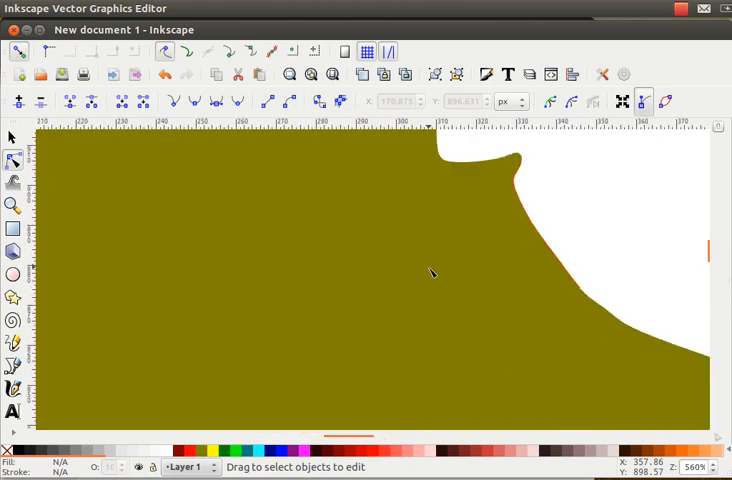
mouse_move(534, 174)
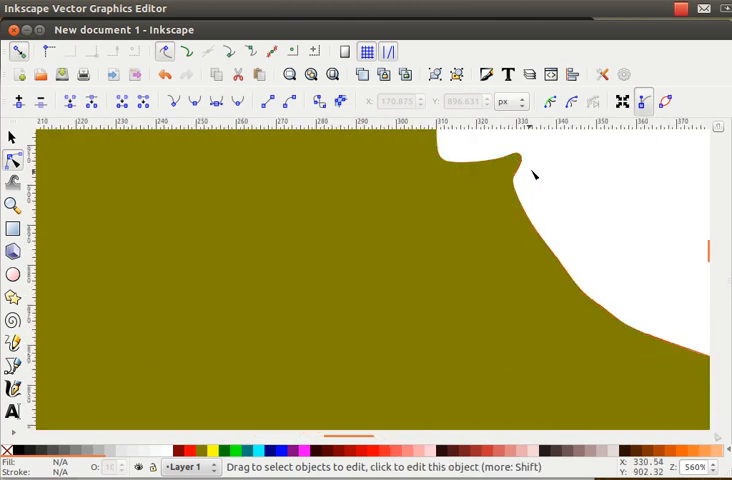